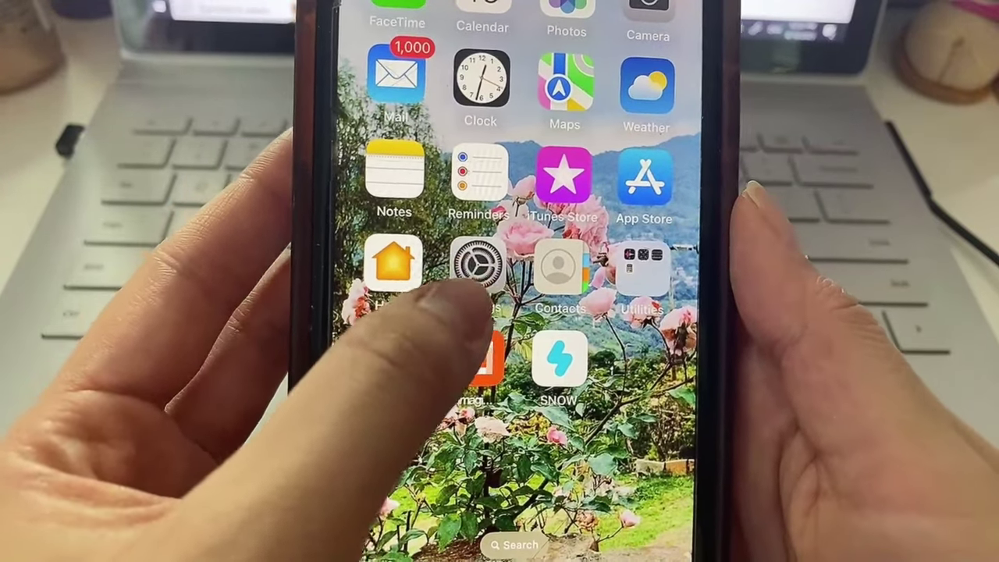
# Step: Open iOS Settings to reach the General page with About and Software Update
pyautogui.click(477, 267)
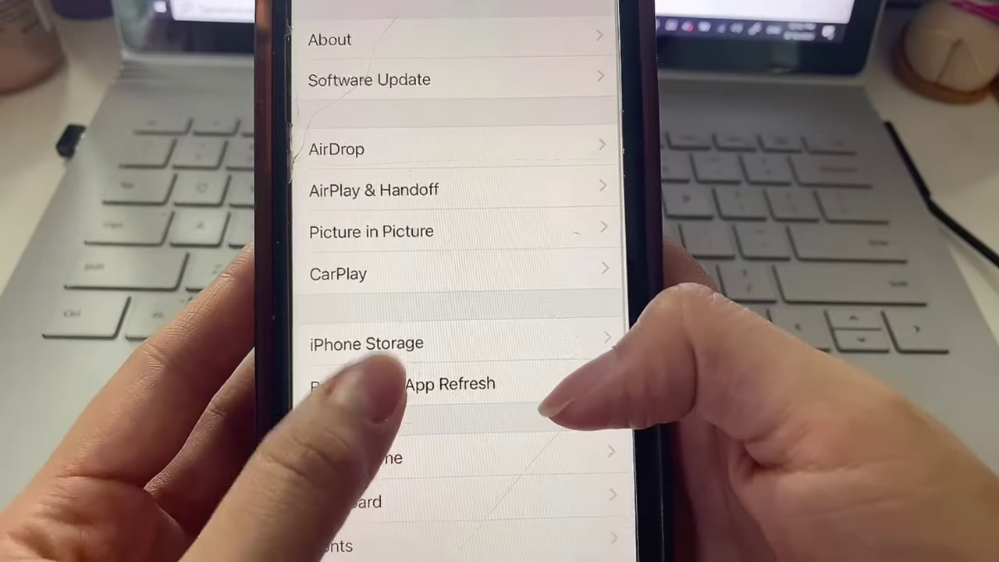
# Step: Go back from General to the main Settings list showing Calendar, Notes and Safari
pyautogui.click(395, 383)
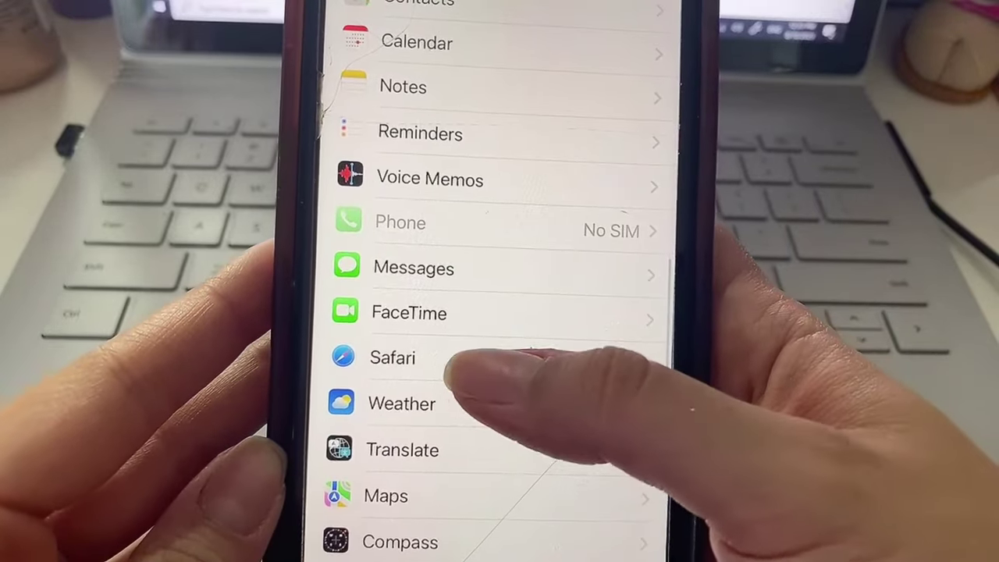
# Step: Select Safari in Settings, ending on Safari's empty Reading List
pyautogui.click(392, 358)
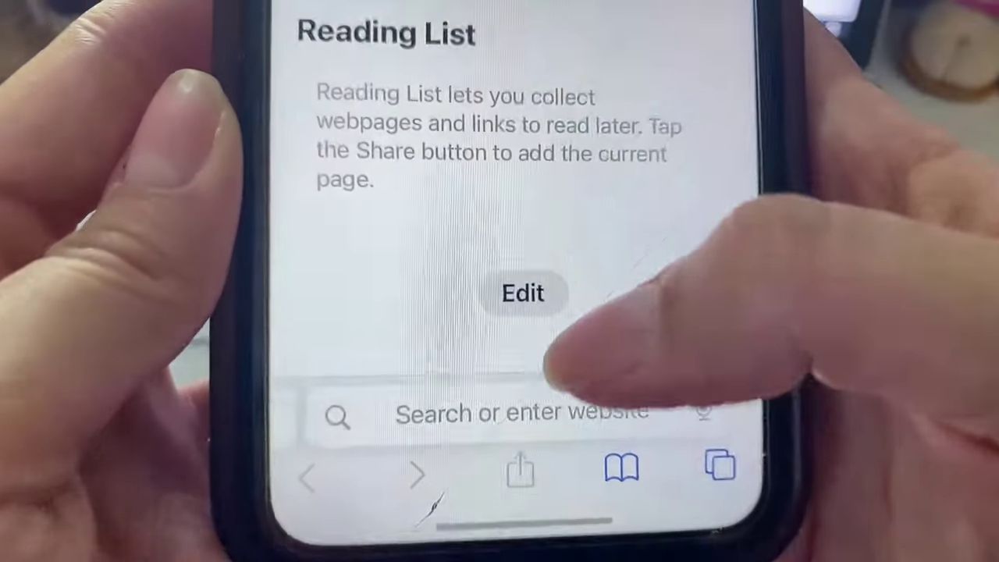
# Step: Load vivahelper.com's Photos Recovery page and start downloading its configuration profile
pyautogui.click(498, 414)
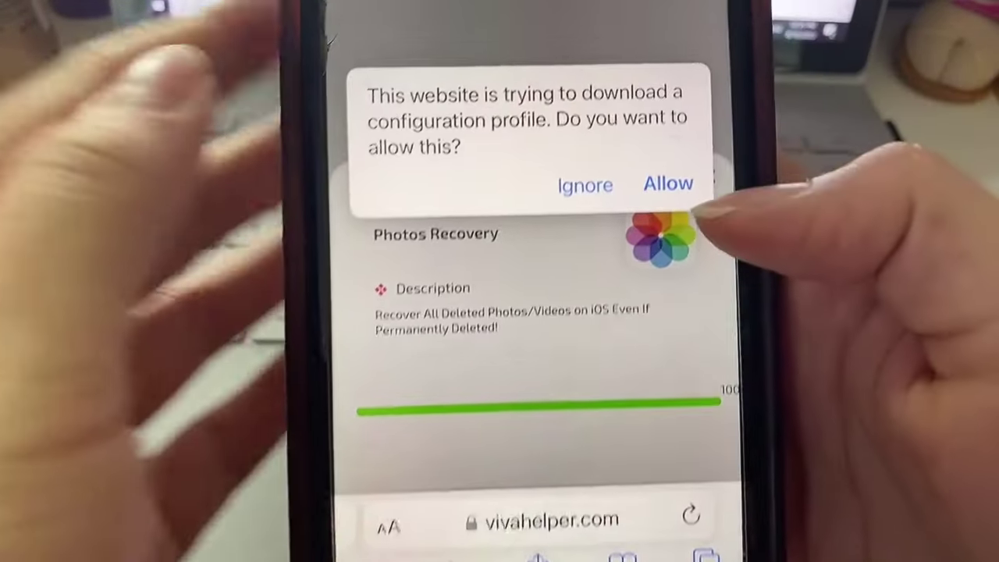
# Step: Allow the configuration profile download and close the Profile Downloaded alert
pyautogui.click(668, 183)
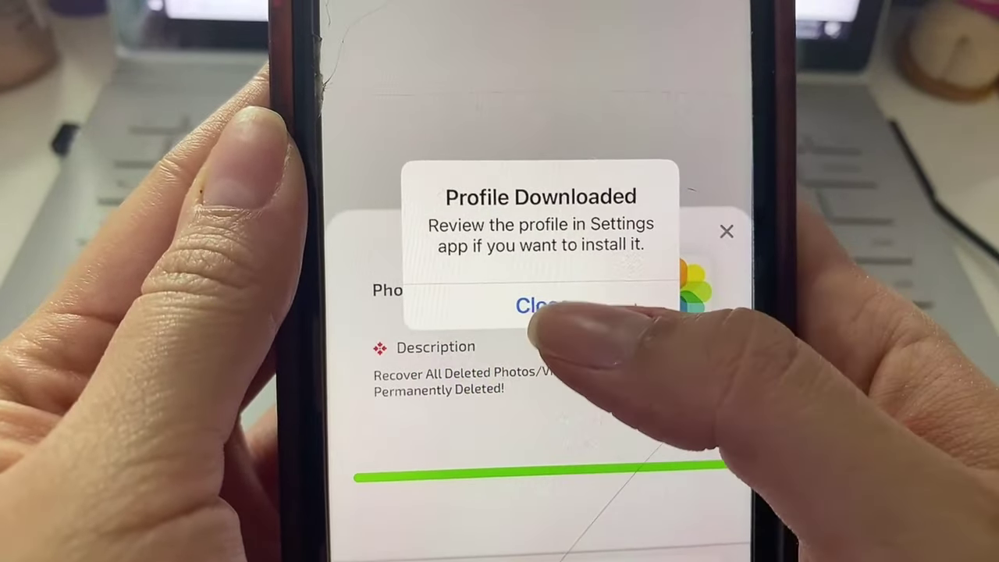
pyautogui.click(544, 305)
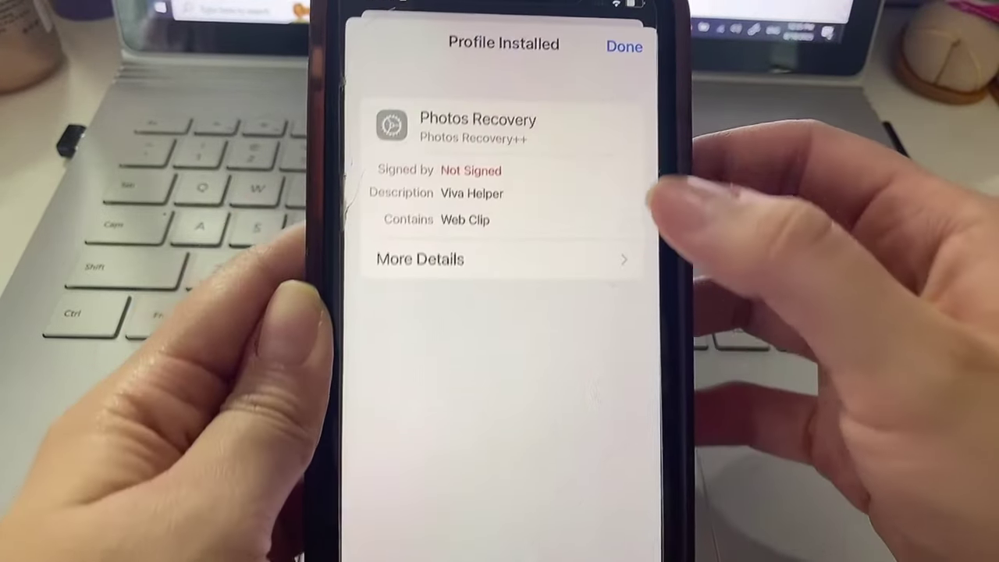
# Step: Finish installing Photos Recovery, now listed under VPN & Device Management
pyautogui.click(635, 46)
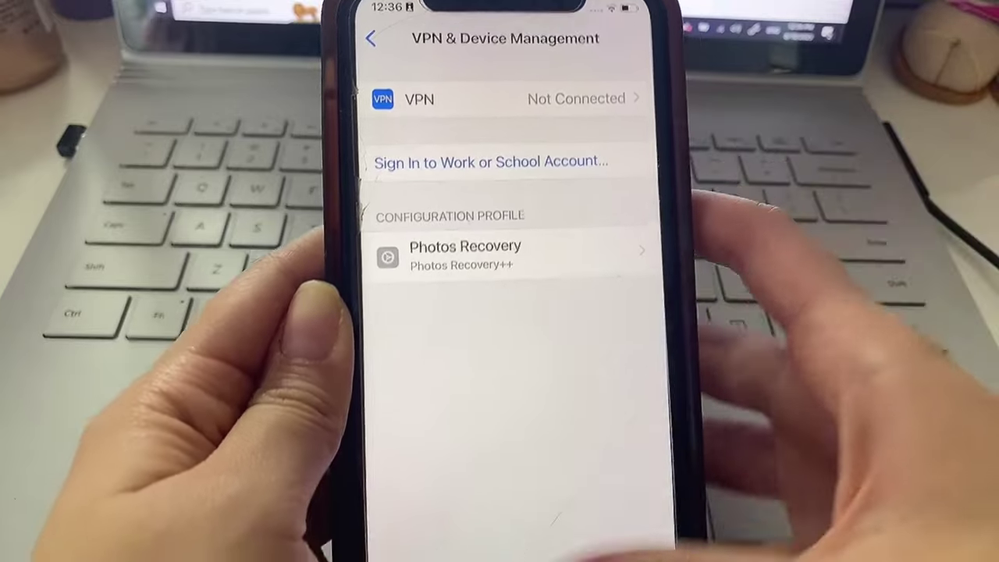